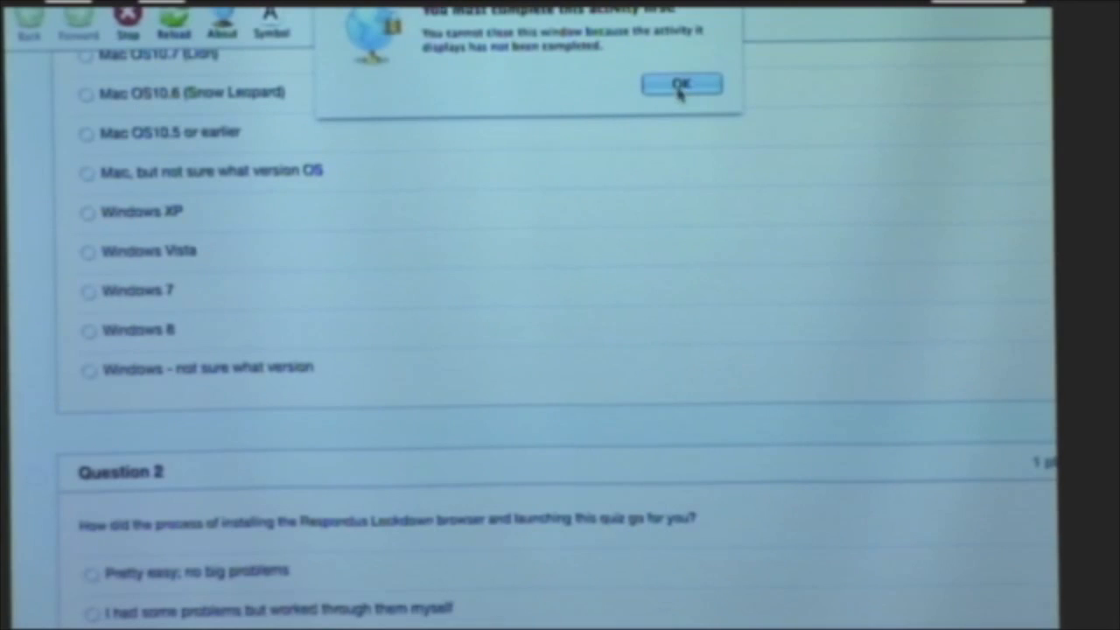
Acknowledge the 'You must complete this activity first' warning so the quiz stays open.
click(682, 84)
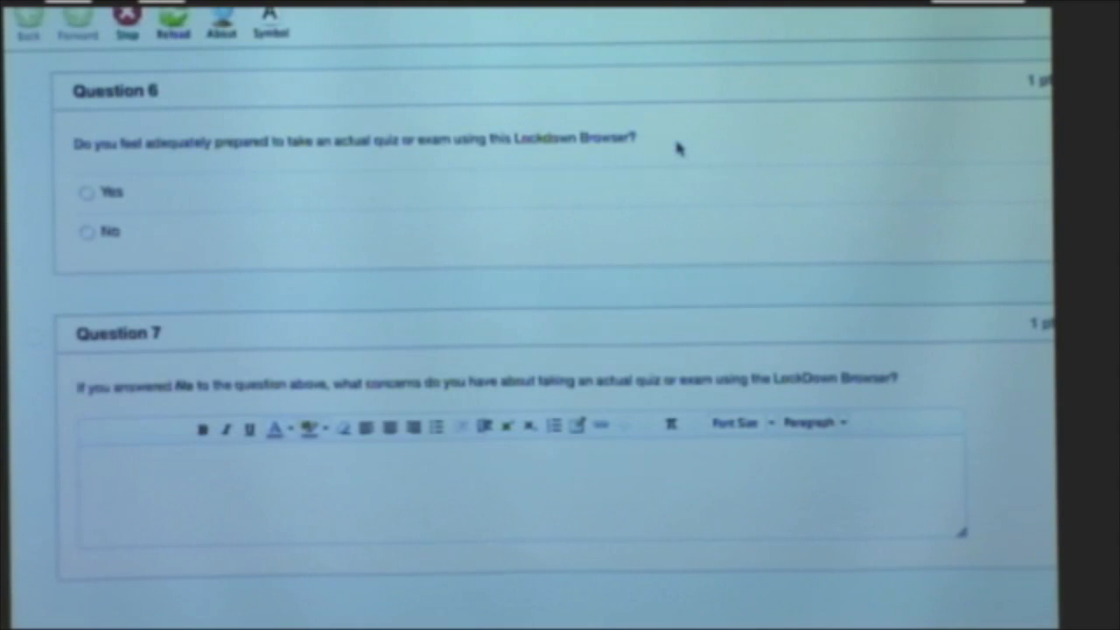
mouse_move(995, 556)
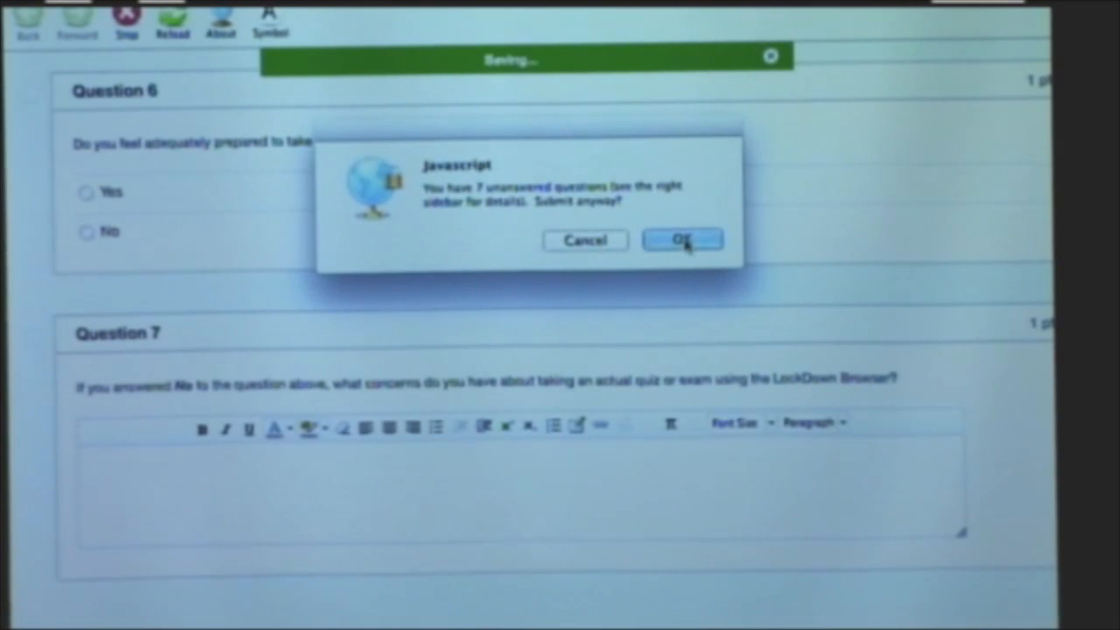
Submit the quiz with unanswered questions and confirm quitting back to the Mac desktop.
click(683, 240)
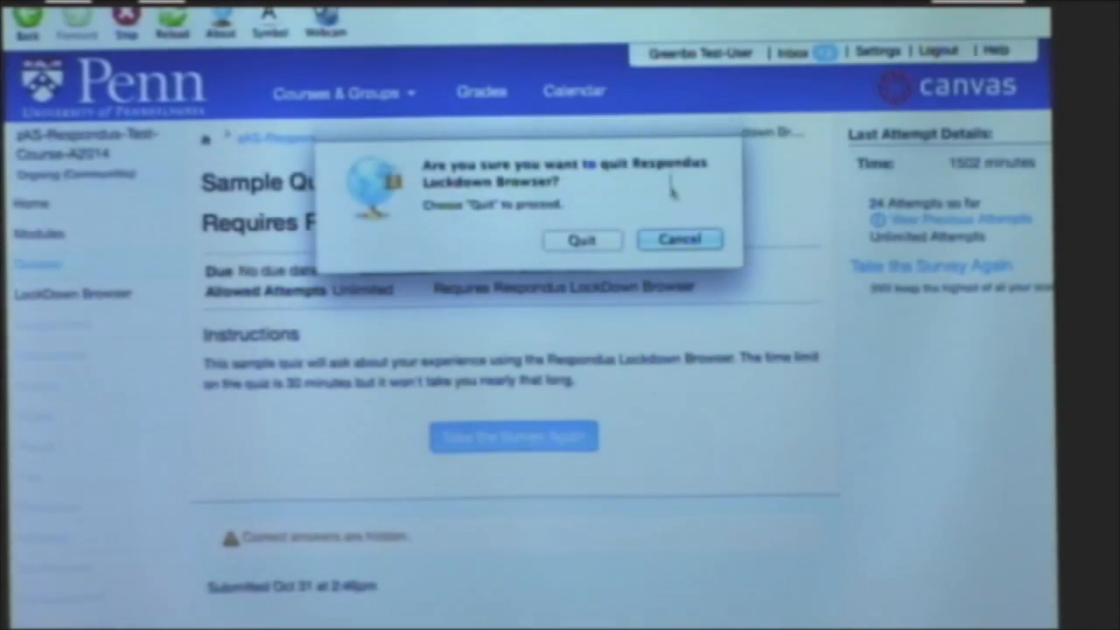
click(582, 240)
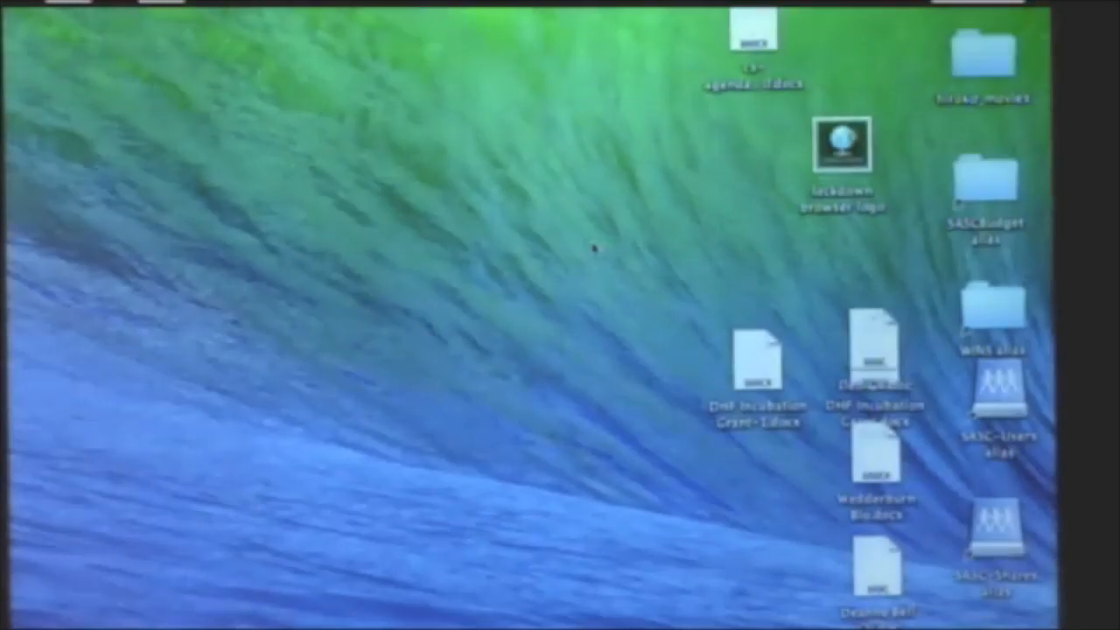